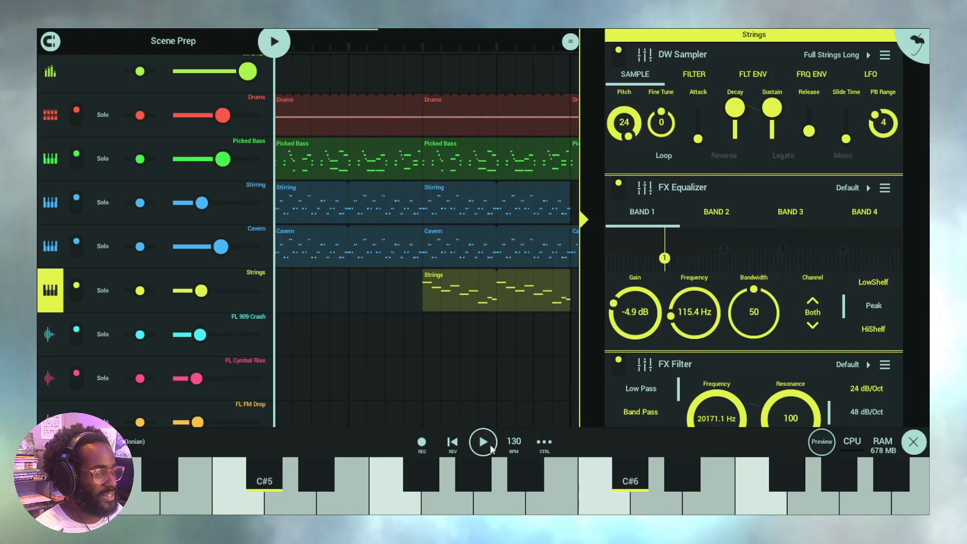
Start playback of the Scene Prep arrangement to hear the Strings part.
{"action": "left_click", "coordinate": [482, 441]}
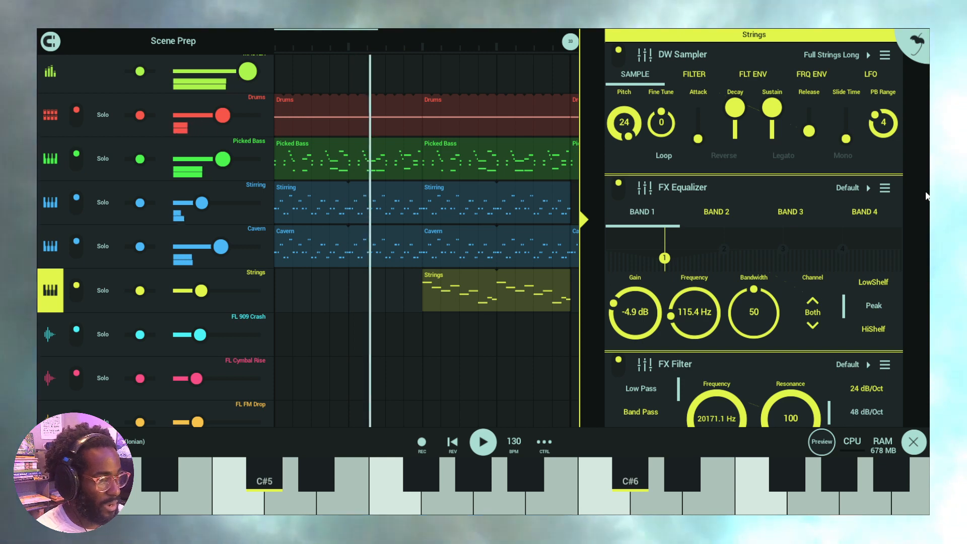
Scroll the Strings effects rack down past Autoduck and Spacer to the Add Module button.
{"action": "scroll", "scroll_direction": "down", "scroll_amount": 3}
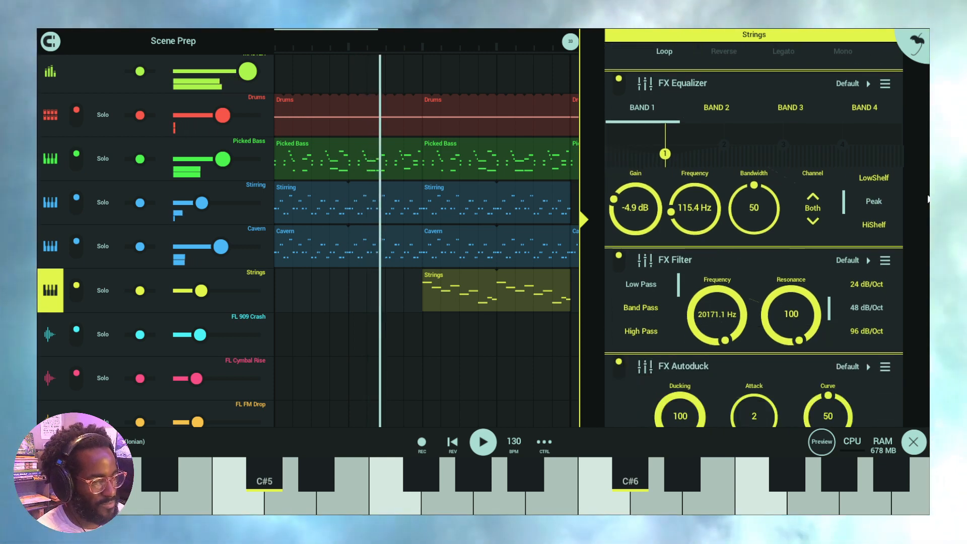
{"action": "scroll", "scroll_direction": "down", "scroll_amount": 3}
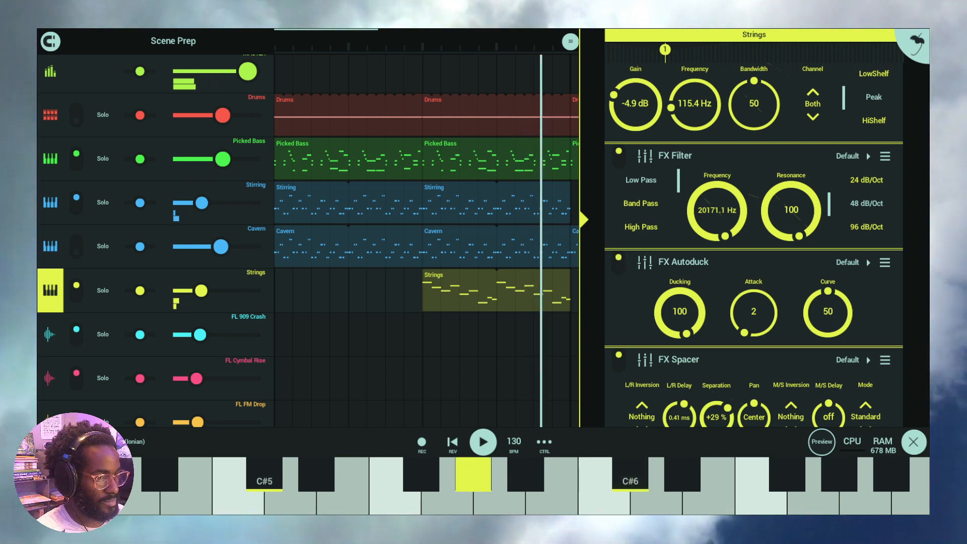
{"action": "scroll", "scroll_direction": "down", "scroll_amount": 3}
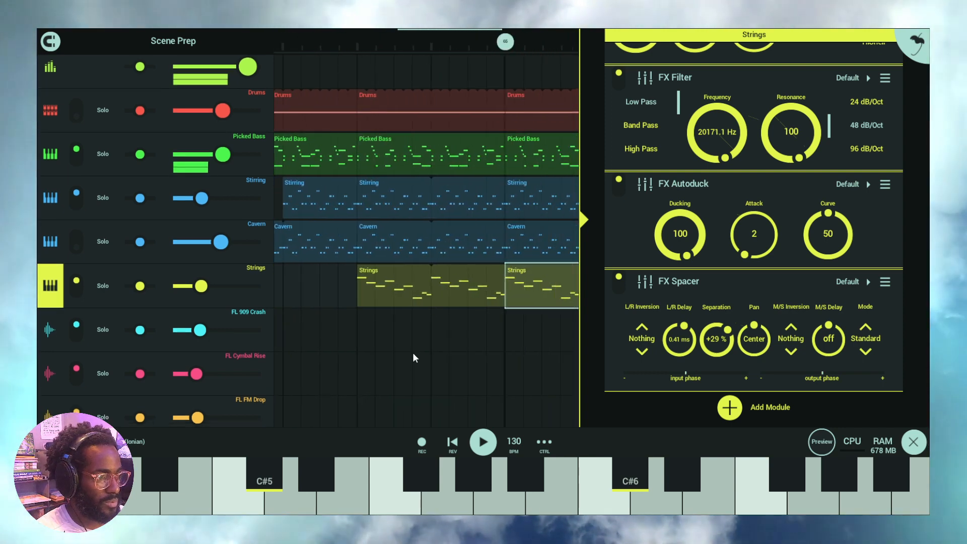
Add a second Autoduck to the Strings chain and bring up its preset list.
{"action": "scroll", "scroll_direction": "up", "scroll_amount": 3}
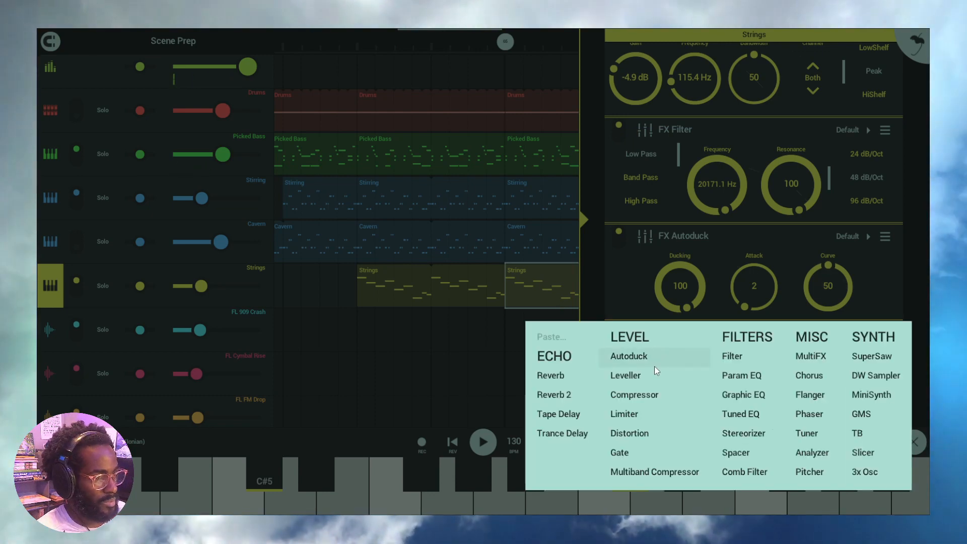
{"action": "left_click", "coordinate": [629, 356]}
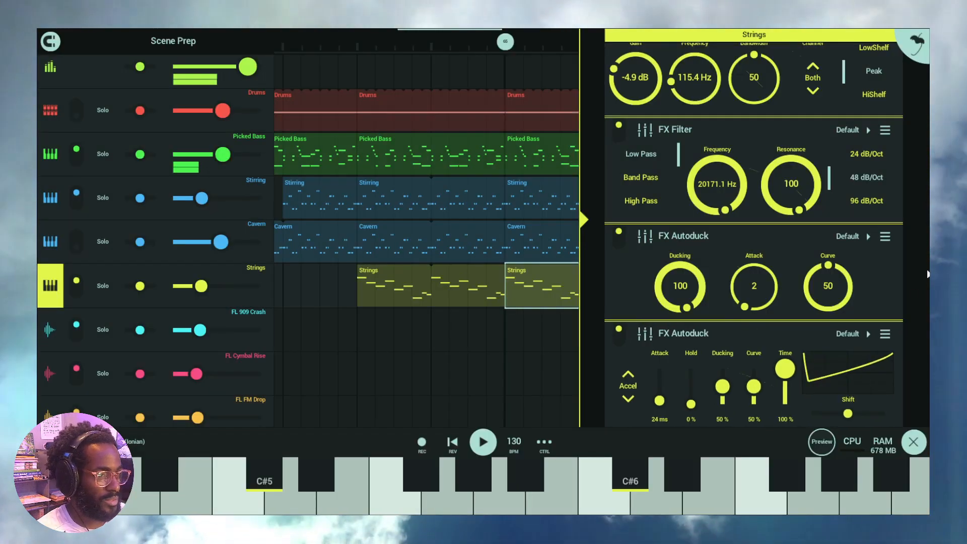
{"action": "scroll", "scroll_direction": "down", "scroll_amount": 3}
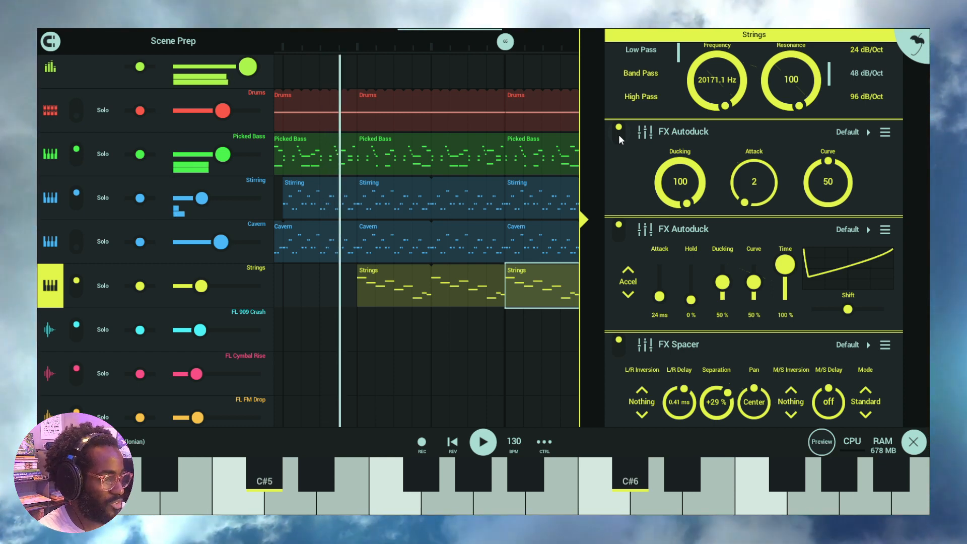
{"action": "left_click", "coordinate": [619, 131]}
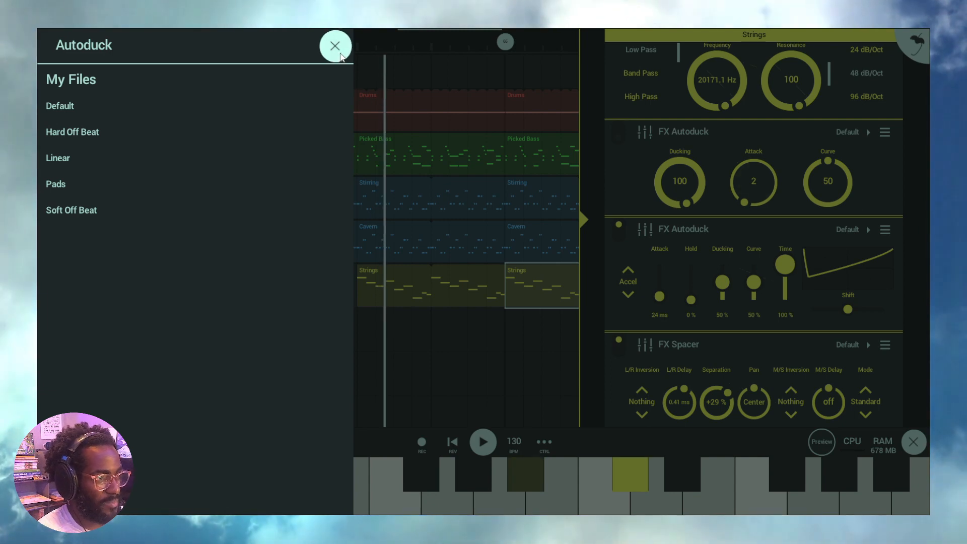
Dismiss the Autoduck preset list without choosing a preset.
{"action": "left_click", "coordinate": [334, 45]}
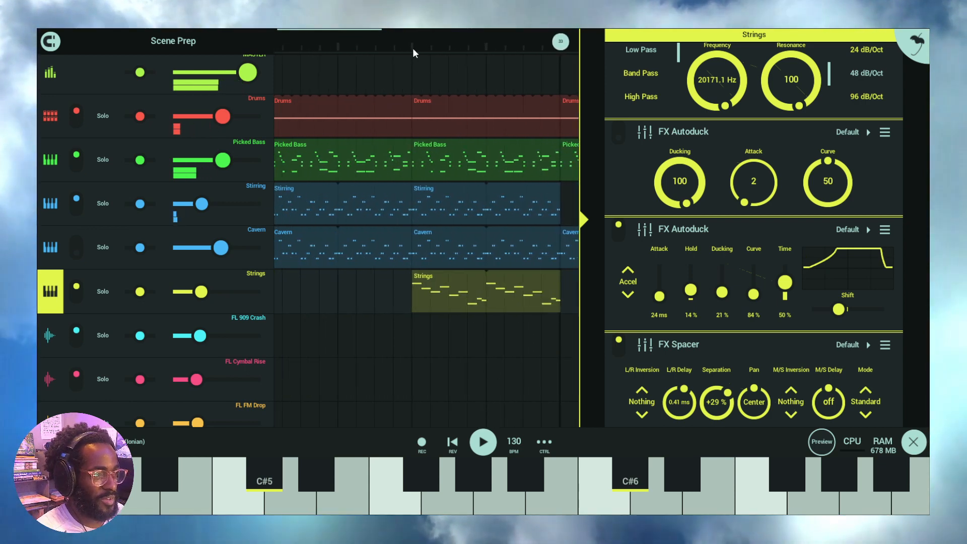
Load the Hard Off Beat preset into the second Autoduck and play the arrangement to hear the ducking.
{"action": "left_click", "coordinate": [482, 442]}
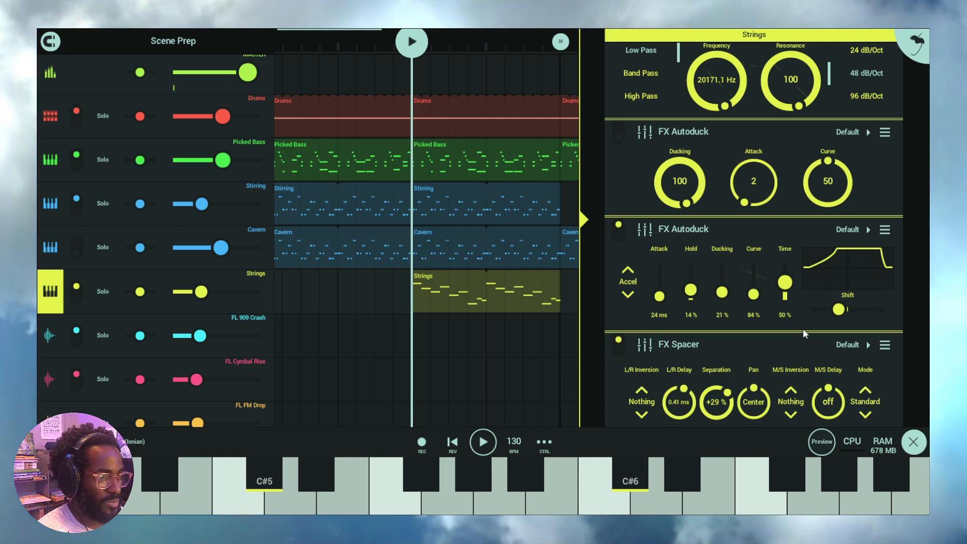
{"action": "mouse_move", "coordinate": [842, 241]}
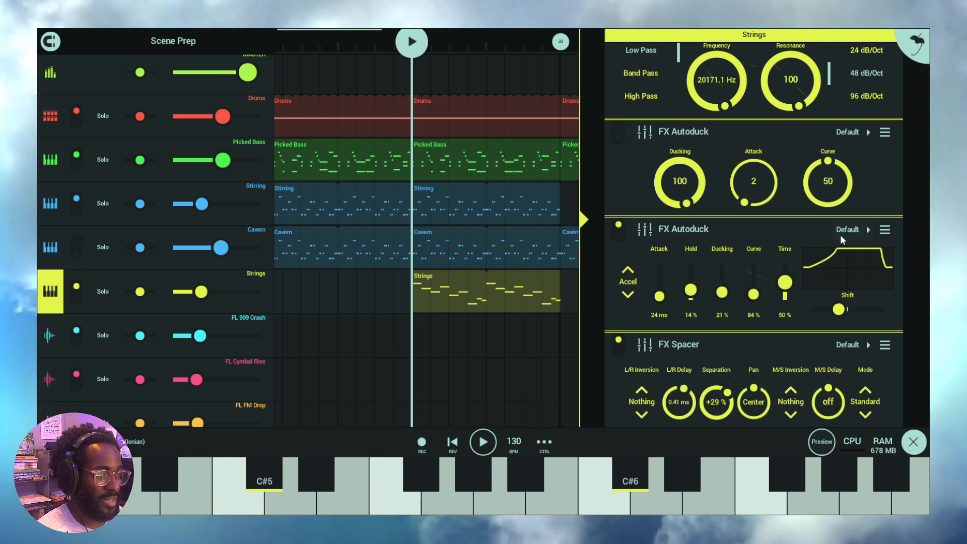
{"action": "left_click", "coordinate": [867, 230]}
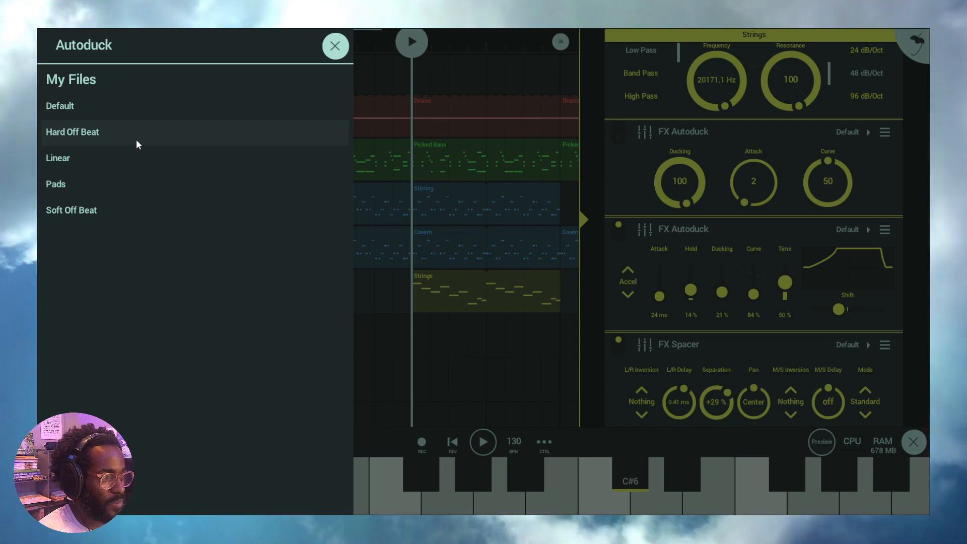
{"action": "left_click", "coordinate": [72, 131]}
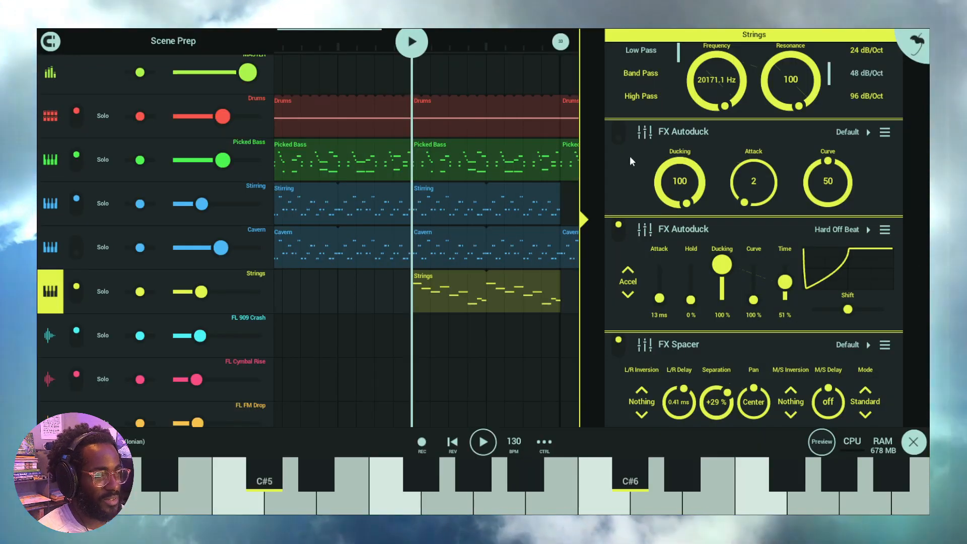
{"action": "left_click", "coordinate": [483, 441]}
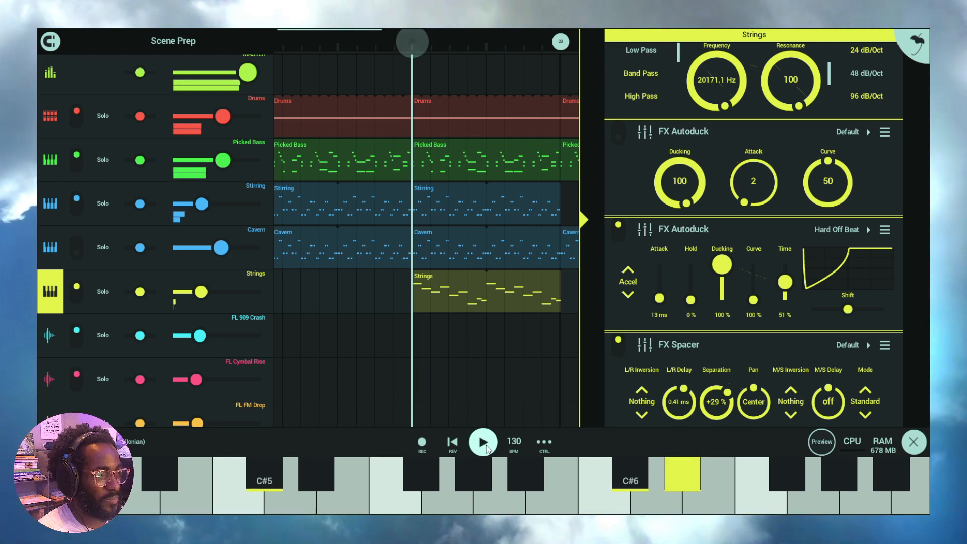
{"action": "left_click", "coordinate": [483, 441]}
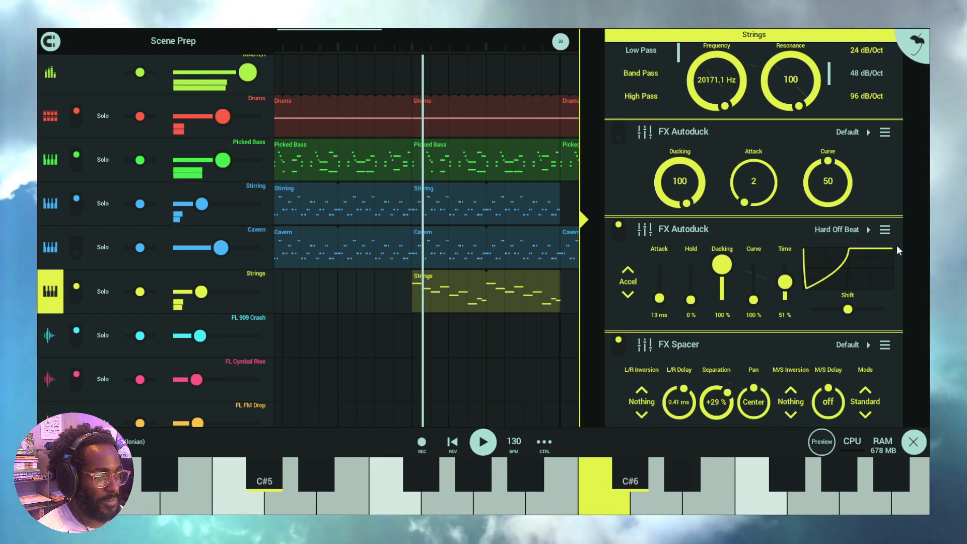